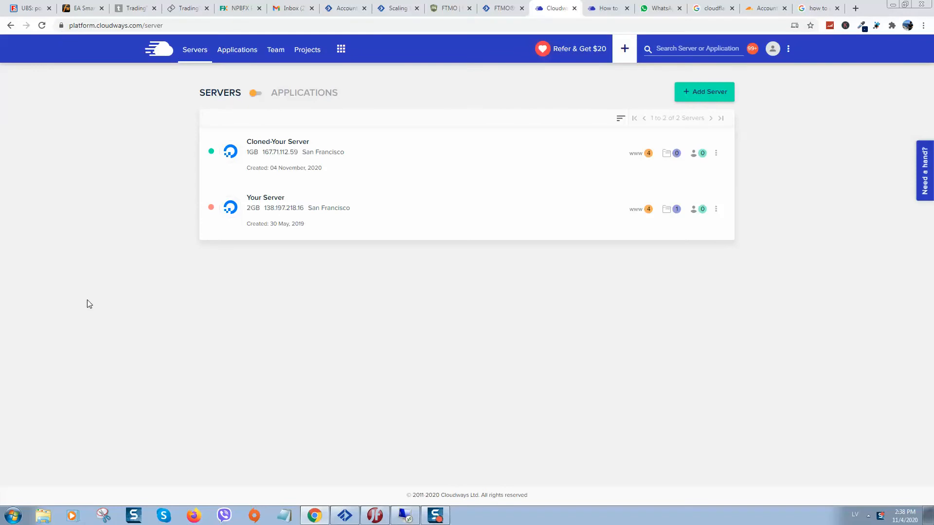
mouse_move(623, 429)
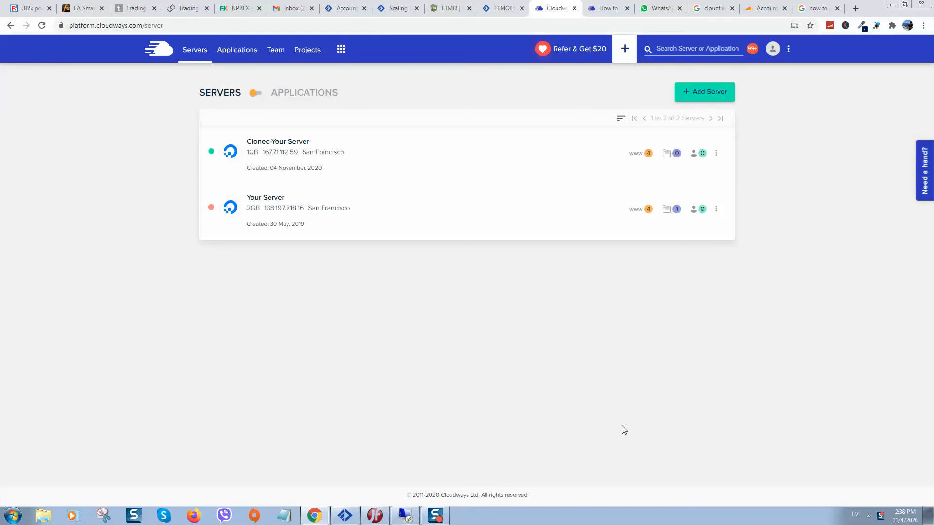
mouse_move(629, 430)
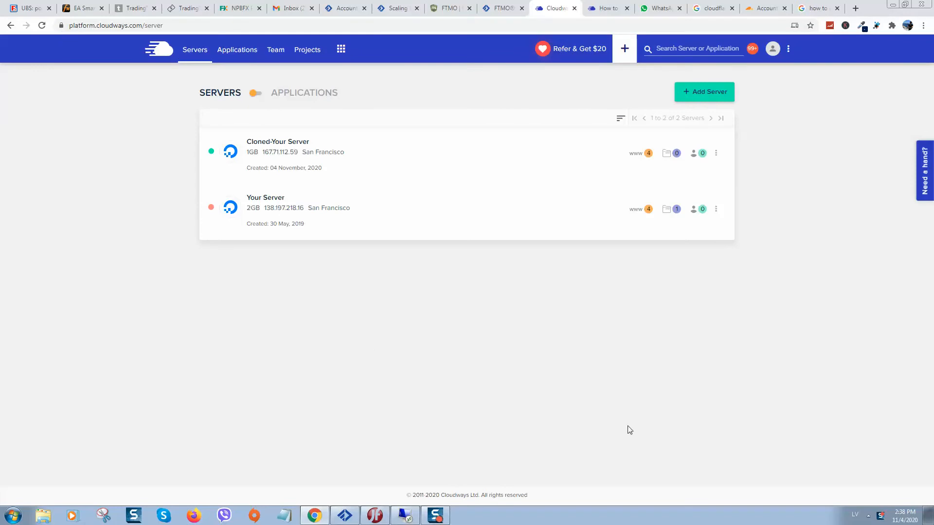
mouse_move(738, 392)
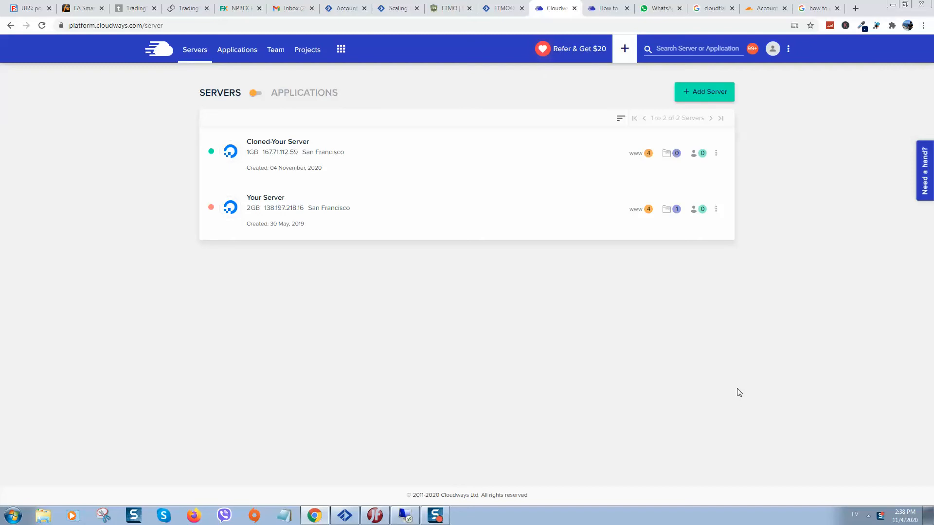
mouse_move(784, 322)
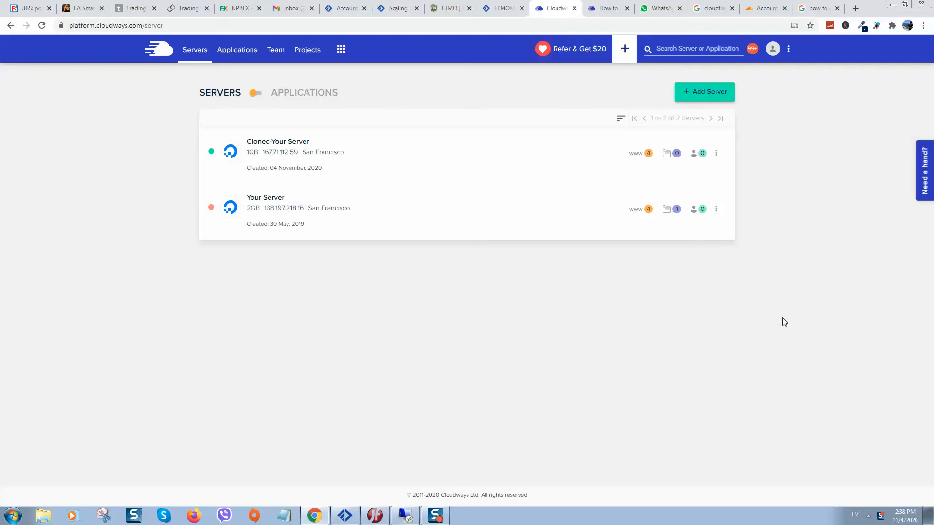
mouse_move(215, 200)
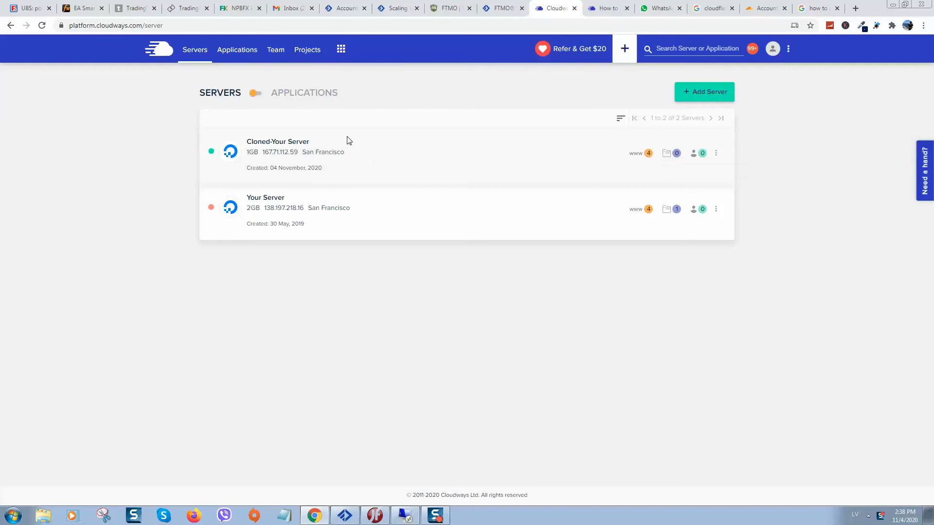
mouse_move(544, 210)
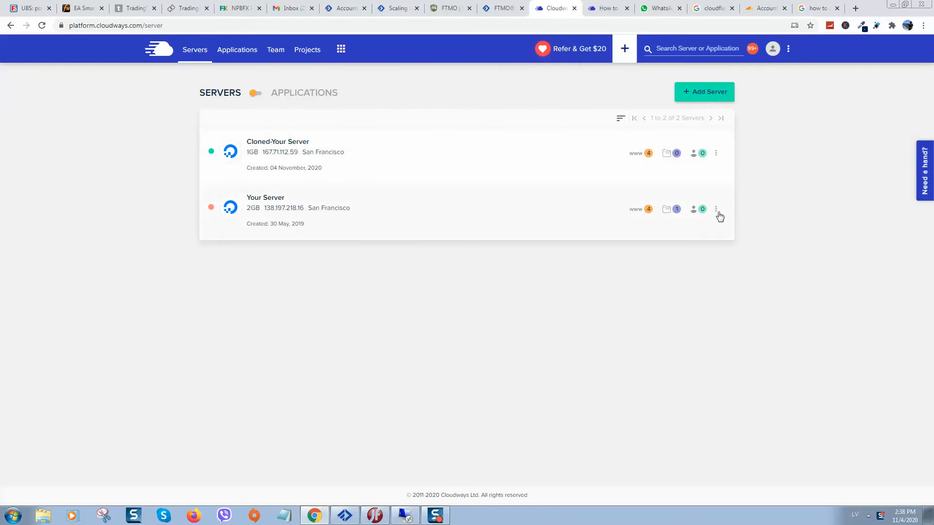
mouse_move(148, 5)
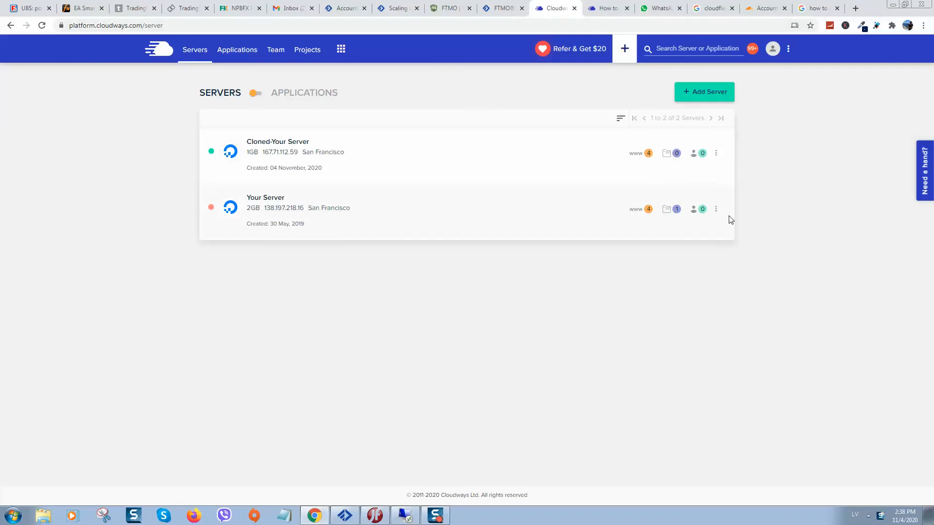
Step: Open the Cloned-Your Server's details page after dismissing Your Server's action menu
left_click(716, 209)
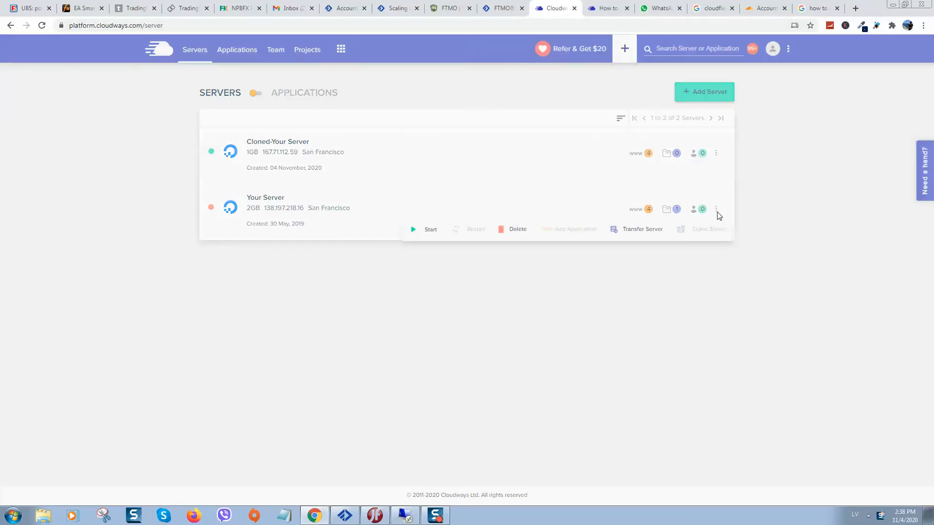
mouse_move(721, 238)
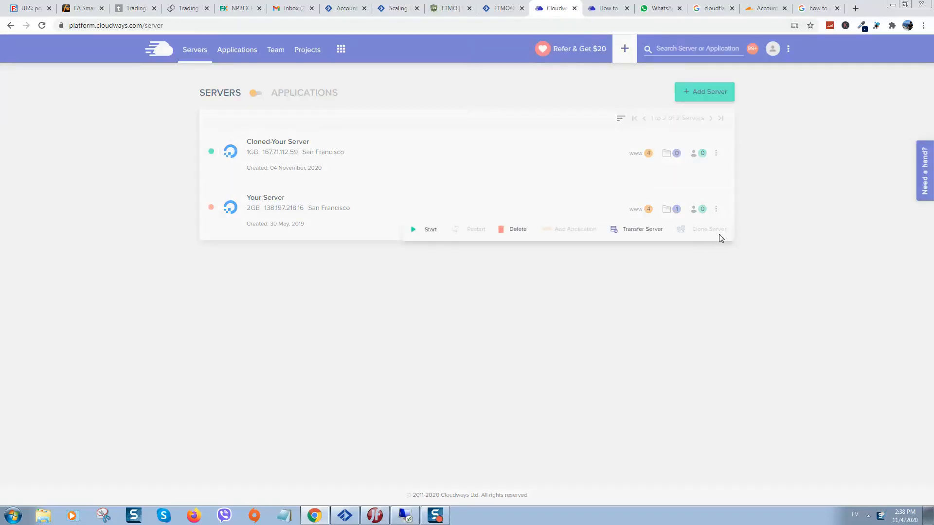
mouse_move(720, 241)
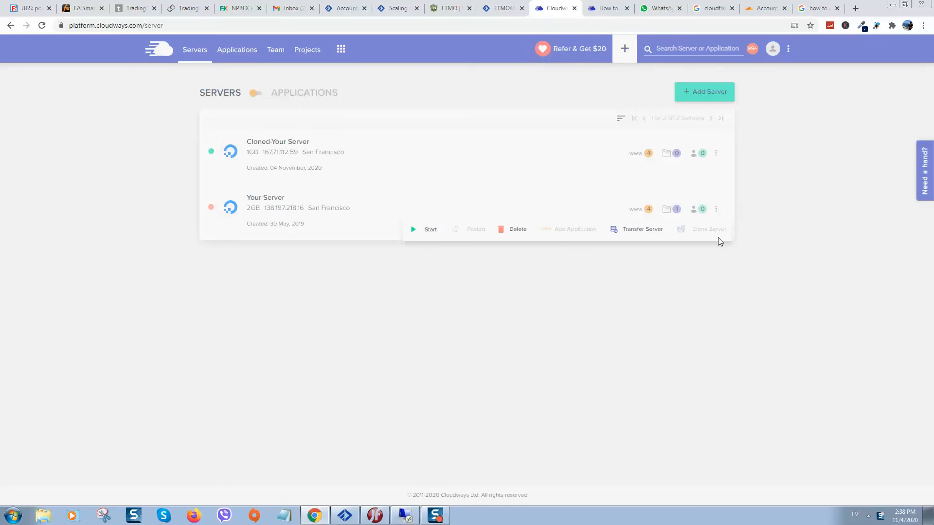
left_click(637, 278)
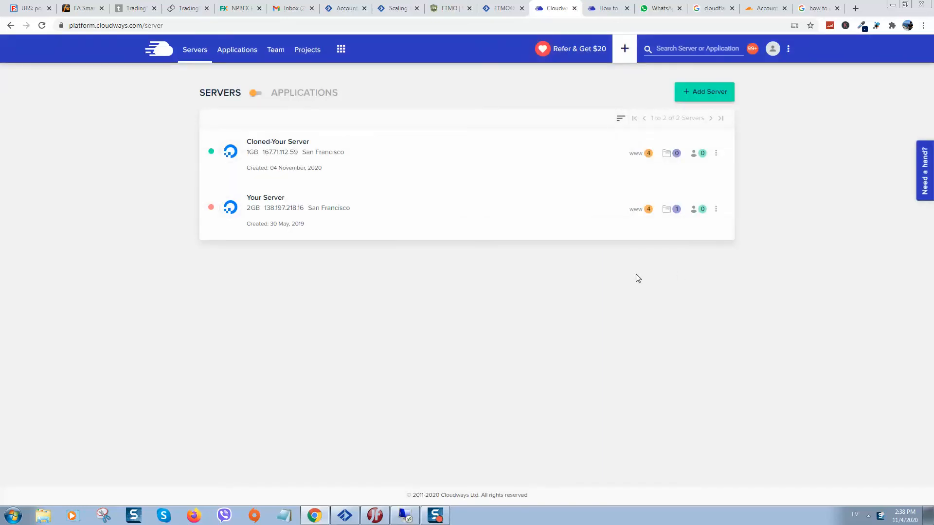
mouse_move(437, 286)
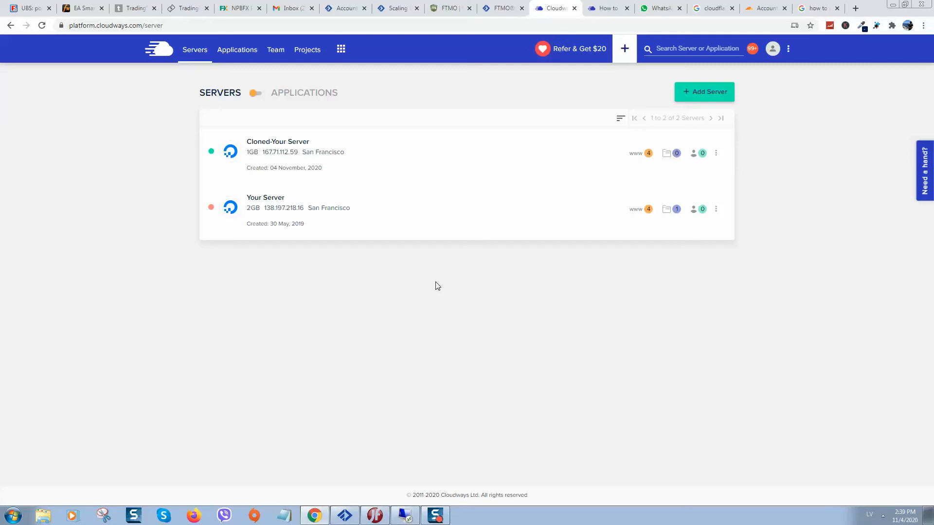
mouse_move(247, 212)
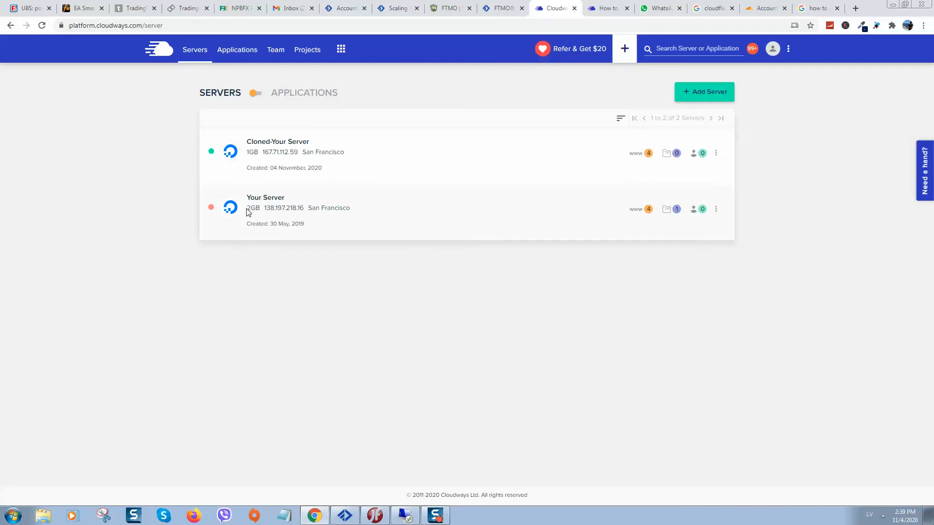
mouse_move(226, 192)
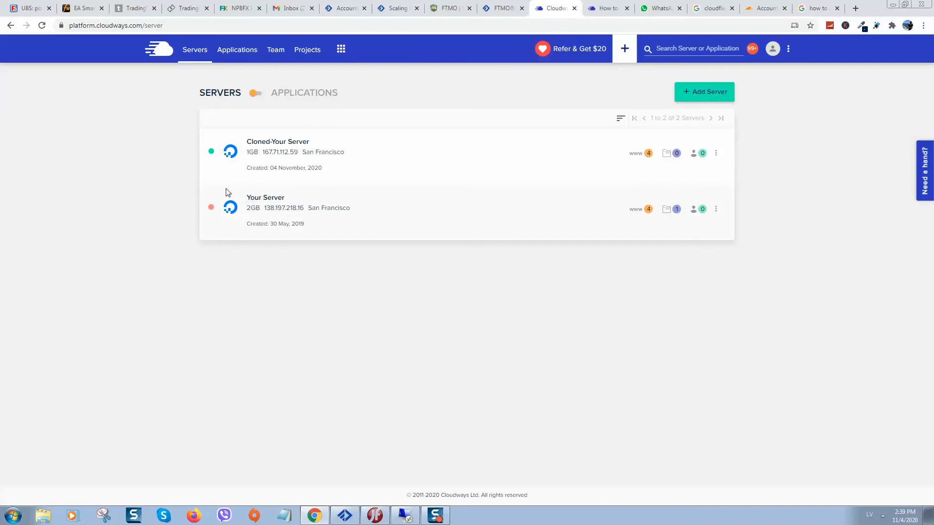
mouse_move(266, 218)
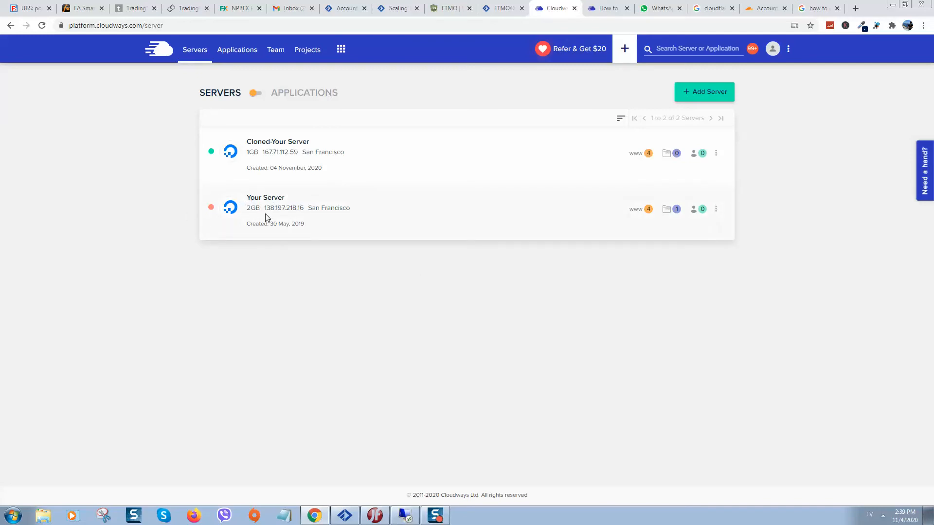
mouse_move(238, 153)
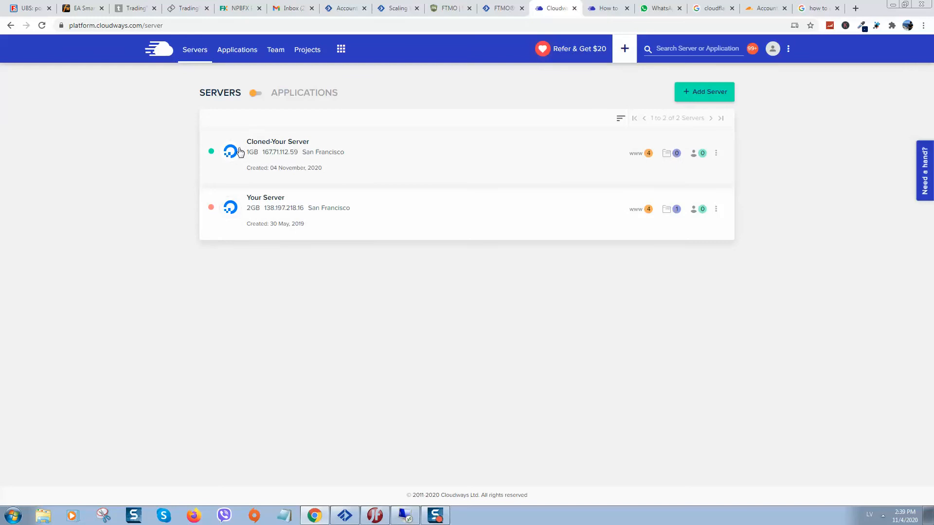
mouse_move(255, 163)
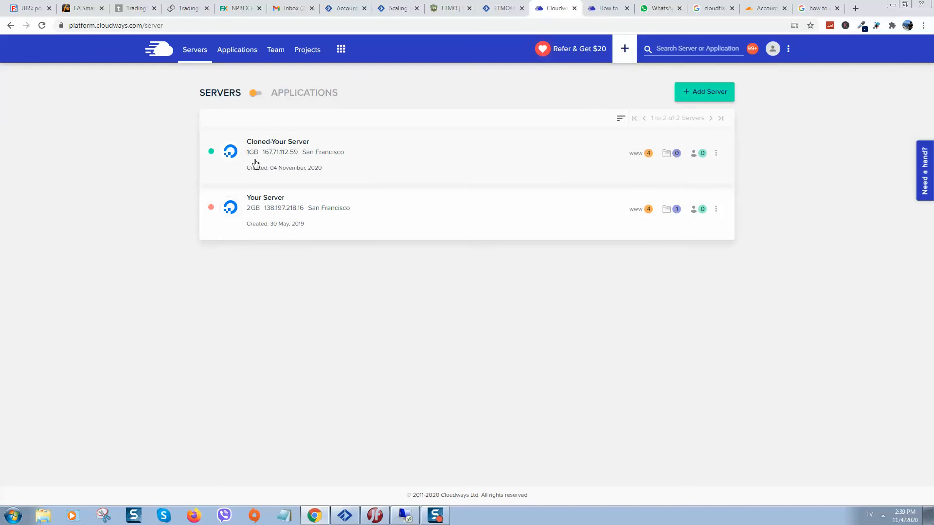
mouse_move(252, 160)
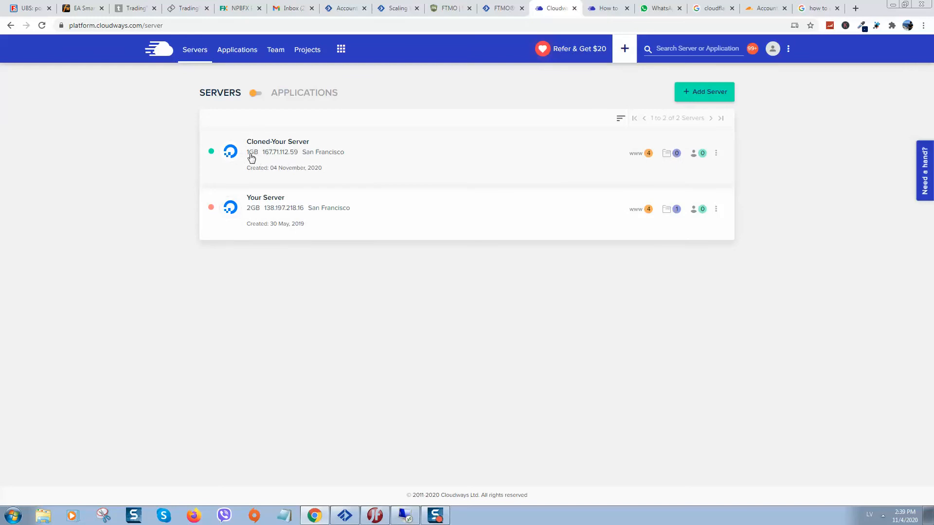
mouse_move(363, 281)
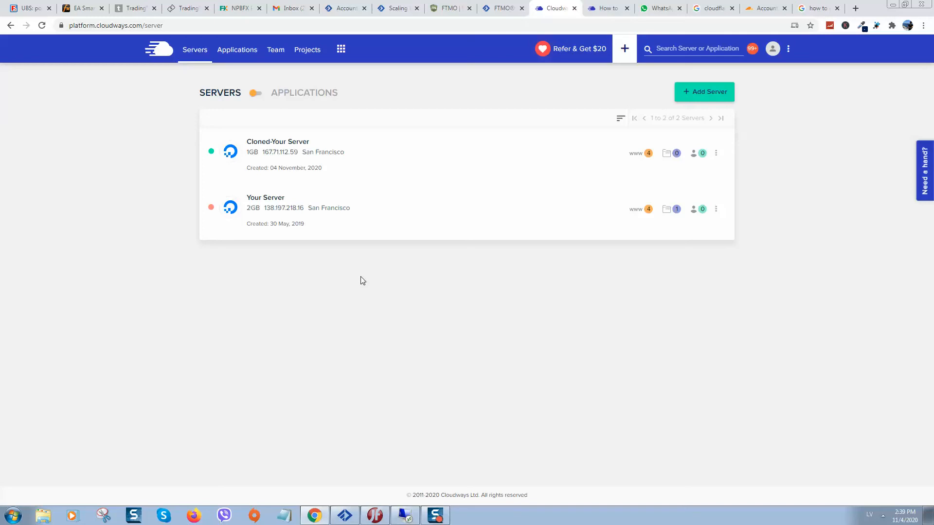
mouse_move(340, 177)
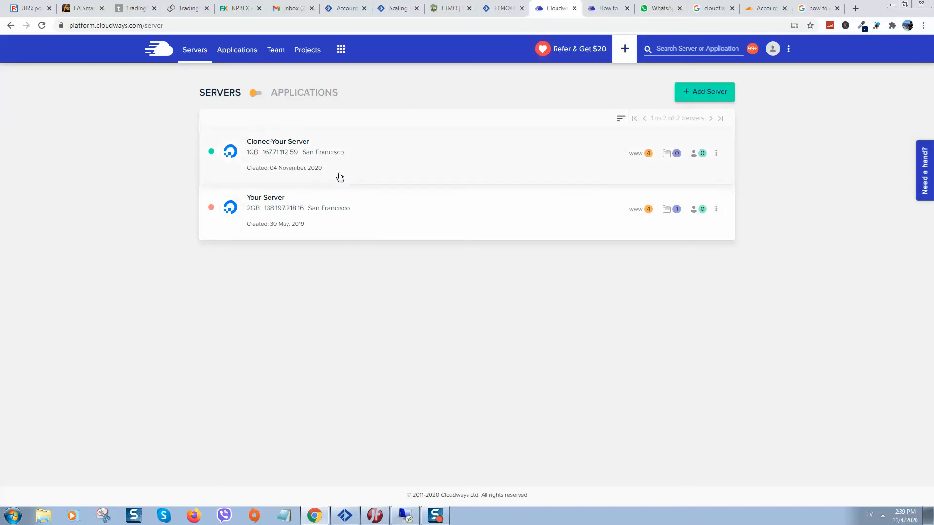
mouse_move(292, 213)
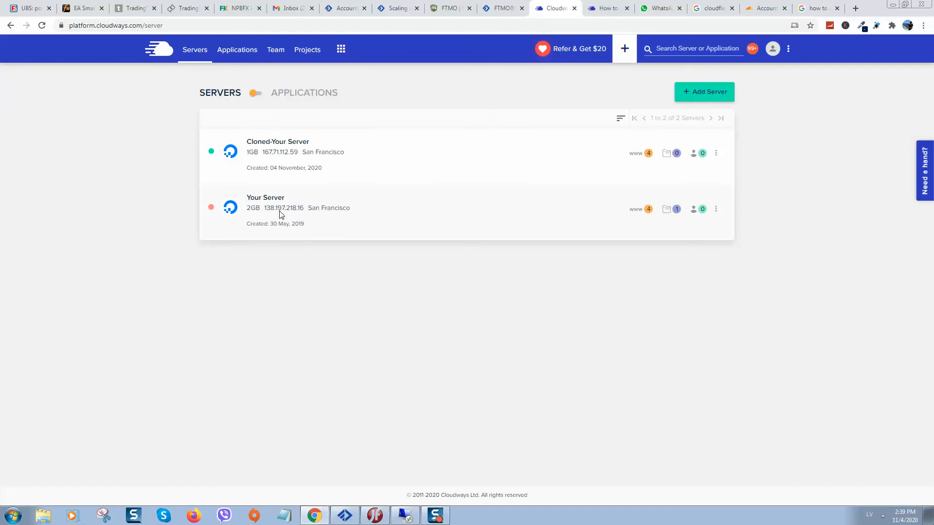
mouse_move(276, 161)
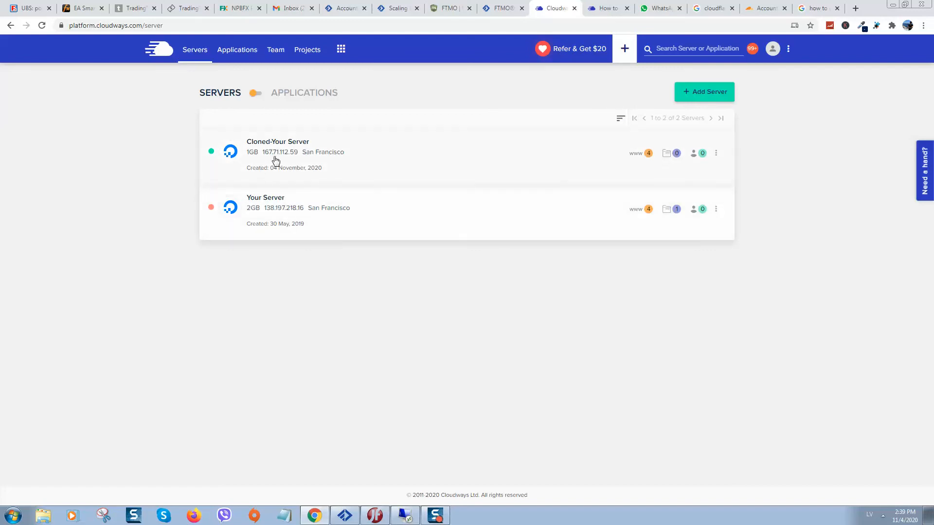
left_click(278, 153)
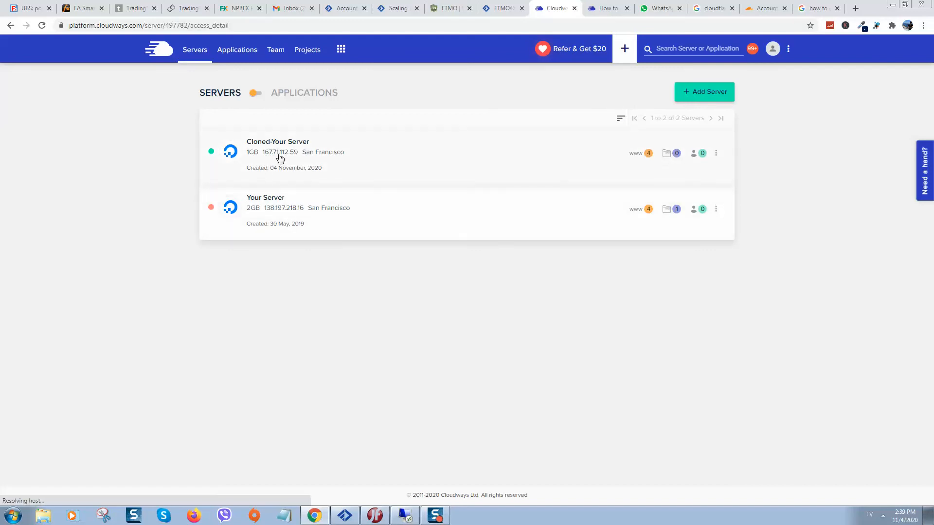
Step: Copy the cloned server's IP 167.71.112.59 and switch to the Cloudflare dashboard
left_click(278, 152)
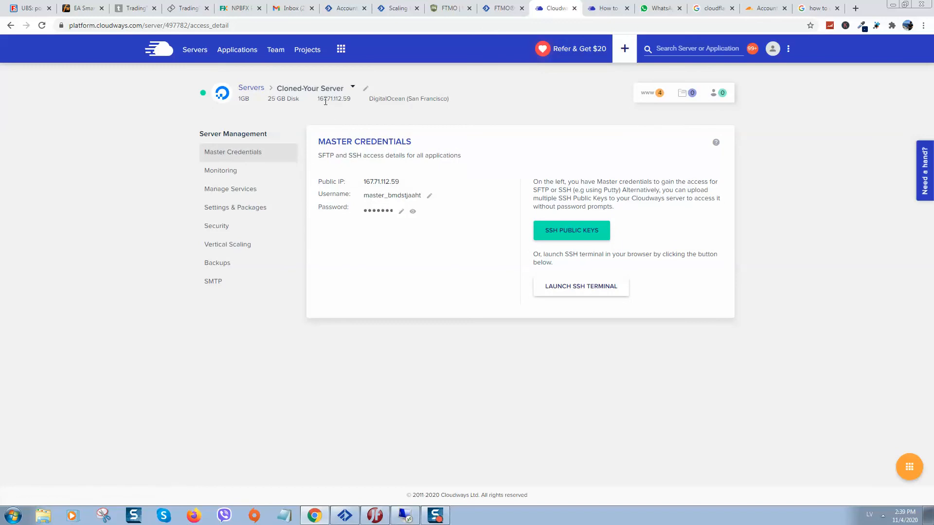
mouse_move(314, 105)
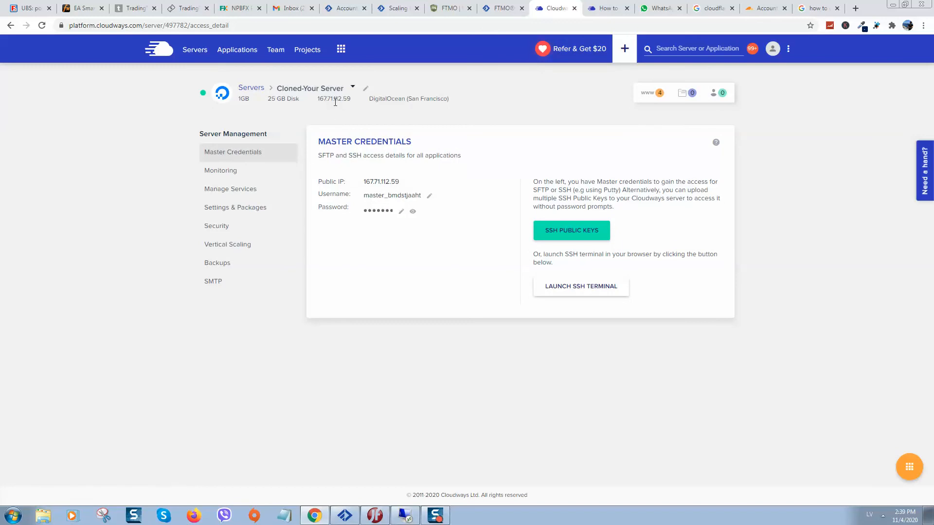
double_click(334, 98)
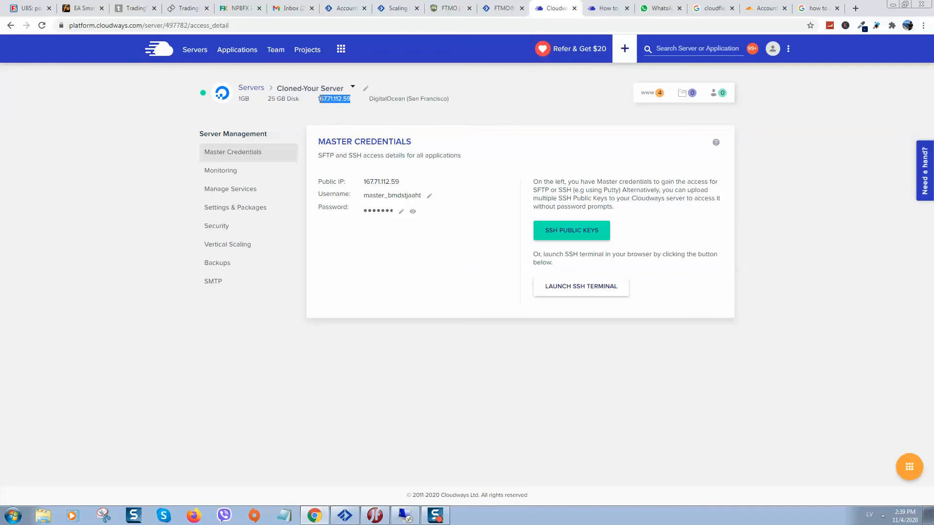
right_click(334, 98)
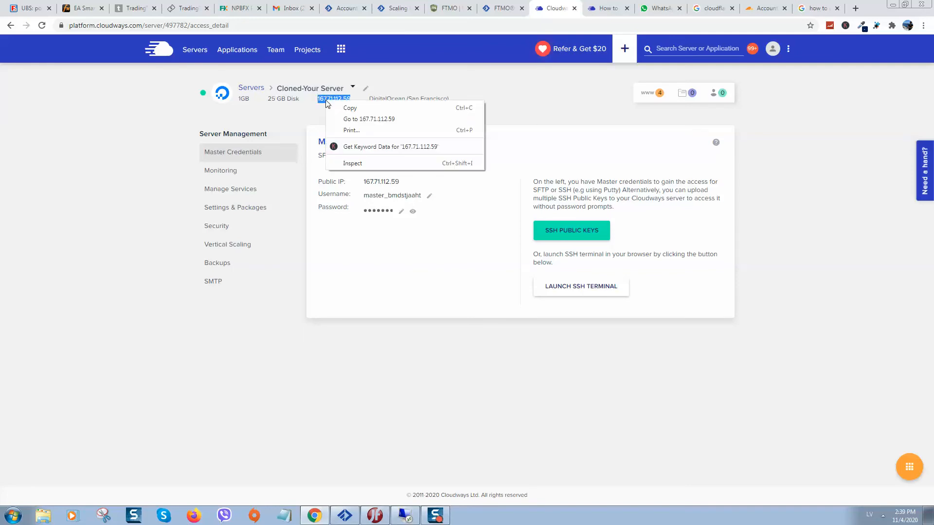
left_click(195, 50)
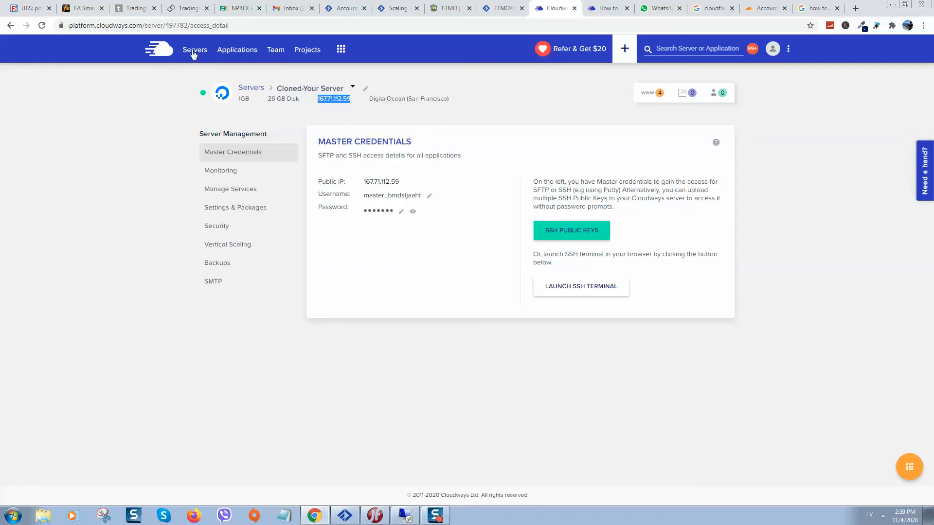
left_click(194, 50)
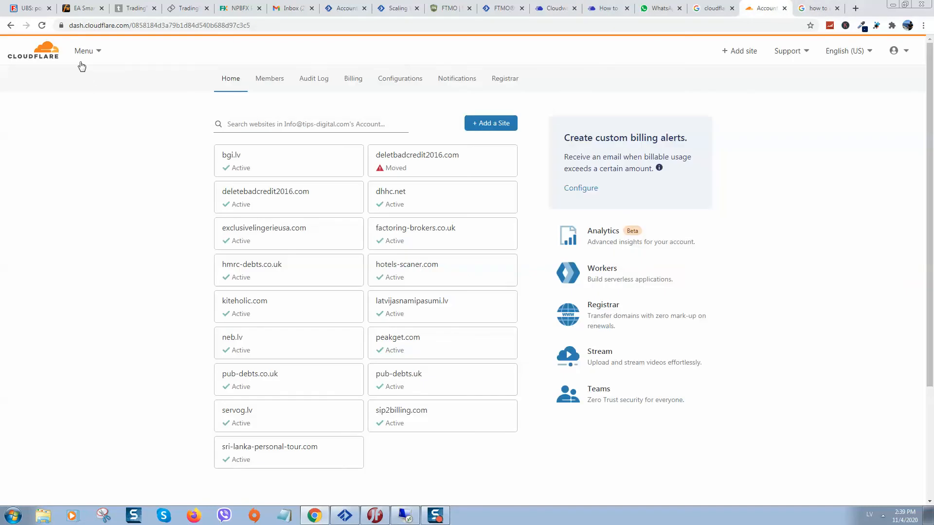
Step: Open hotels-scaner.com DNS records and compare the root A record 138.197.218.16 with Cloudways IPs
type("hotel")
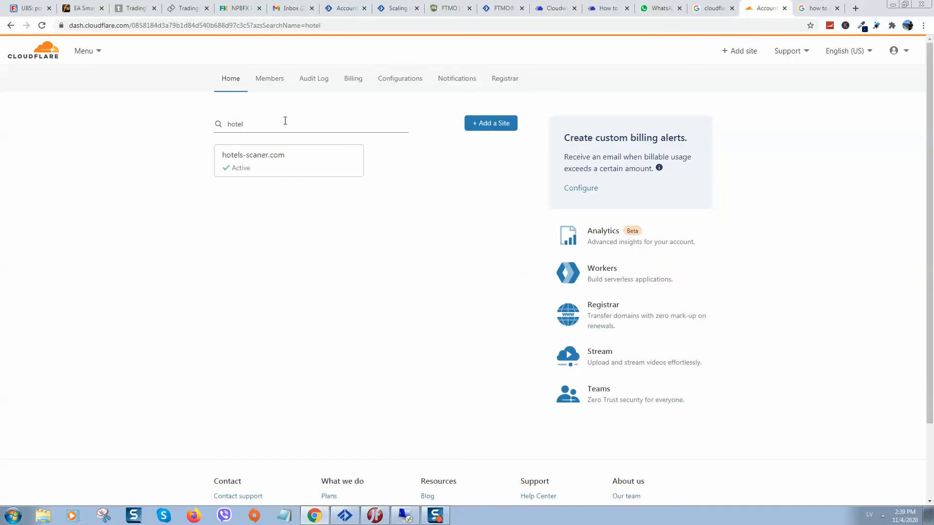
left_click(252, 154)
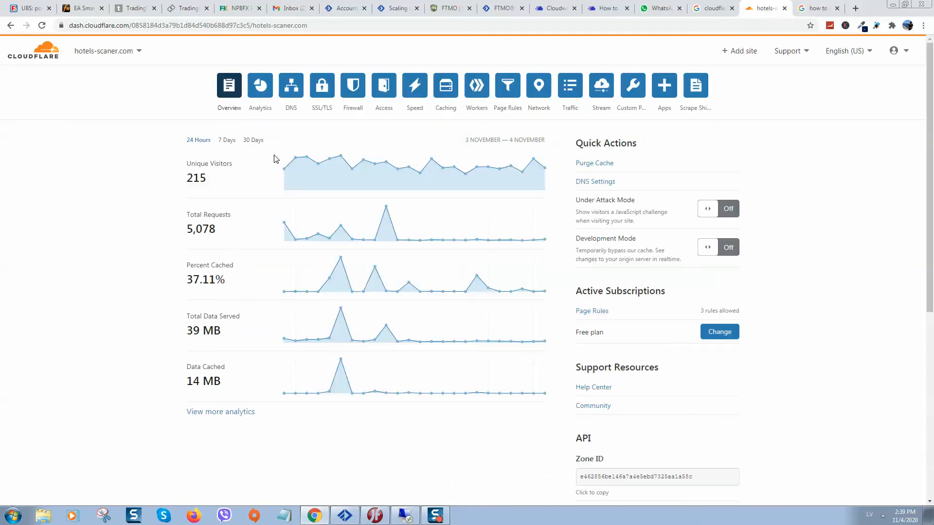
left_click(290, 85)
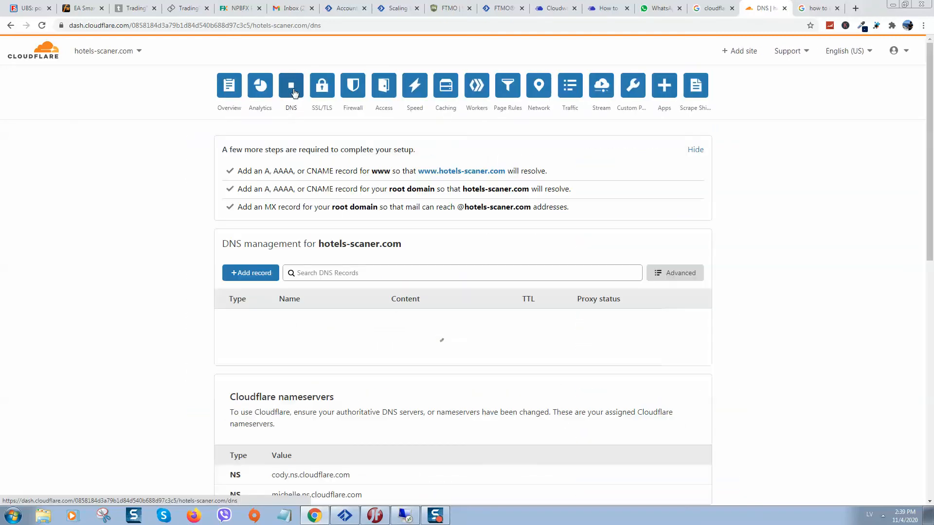
left_click(291, 85)
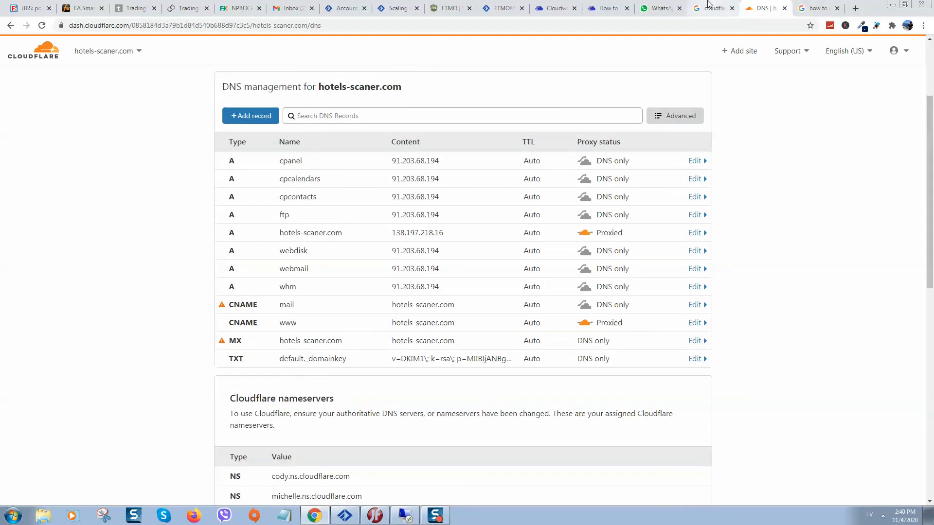
mouse_move(602, 7)
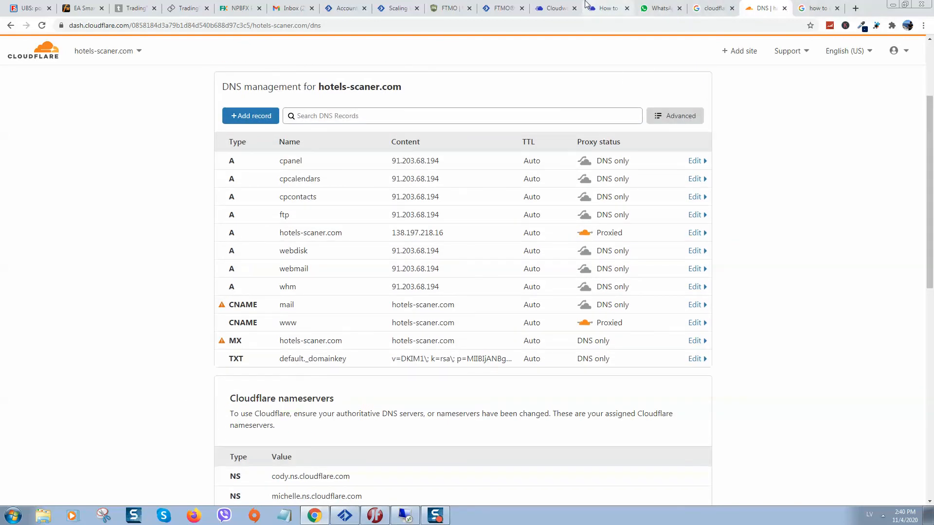
left_click(551, 8)
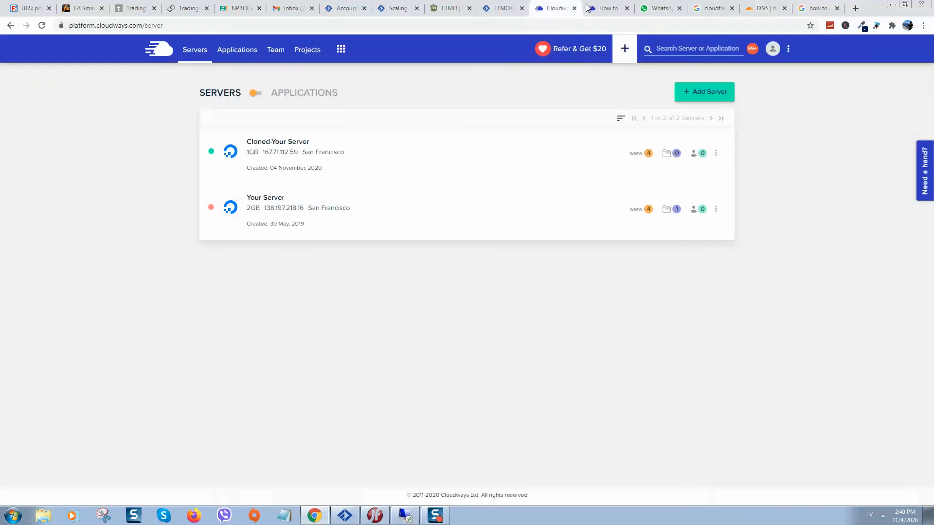
mouse_move(295, 218)
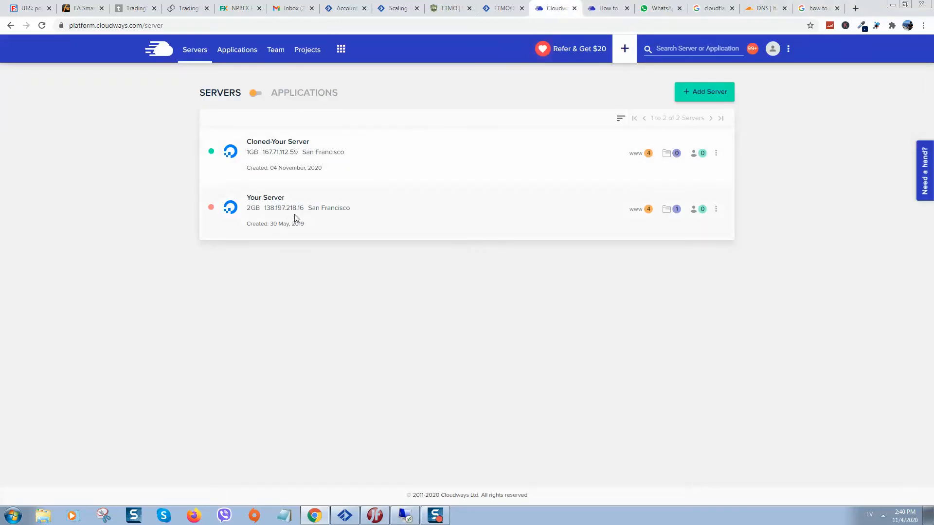
left_click(766, 7)
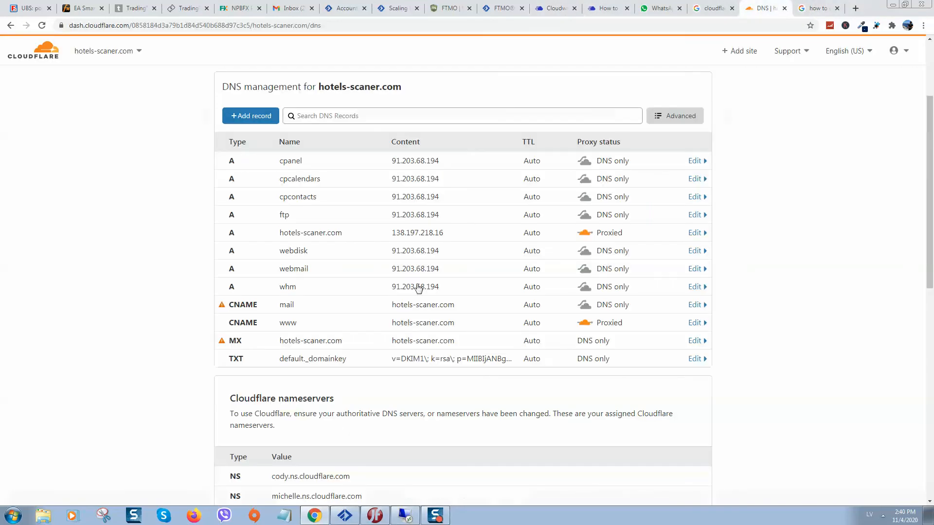
mouse_move(439, 238)
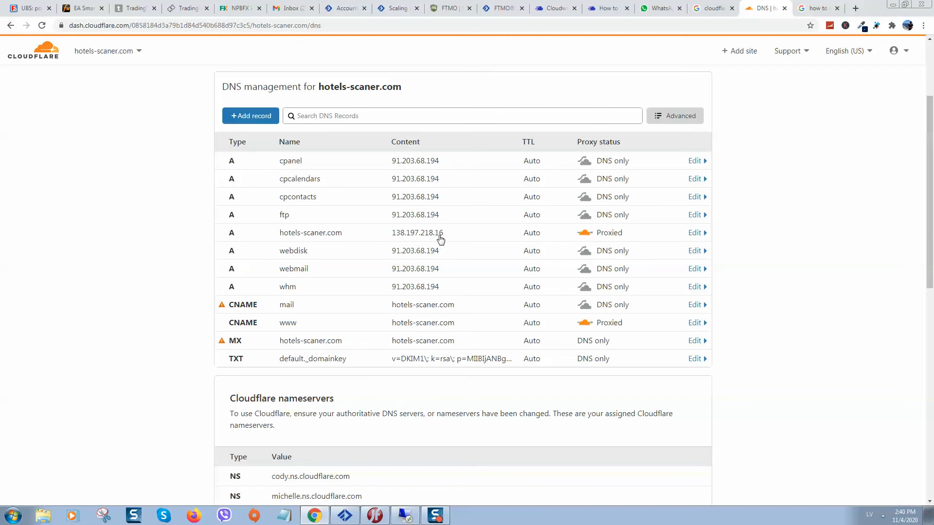
mouse_move(435, 241)
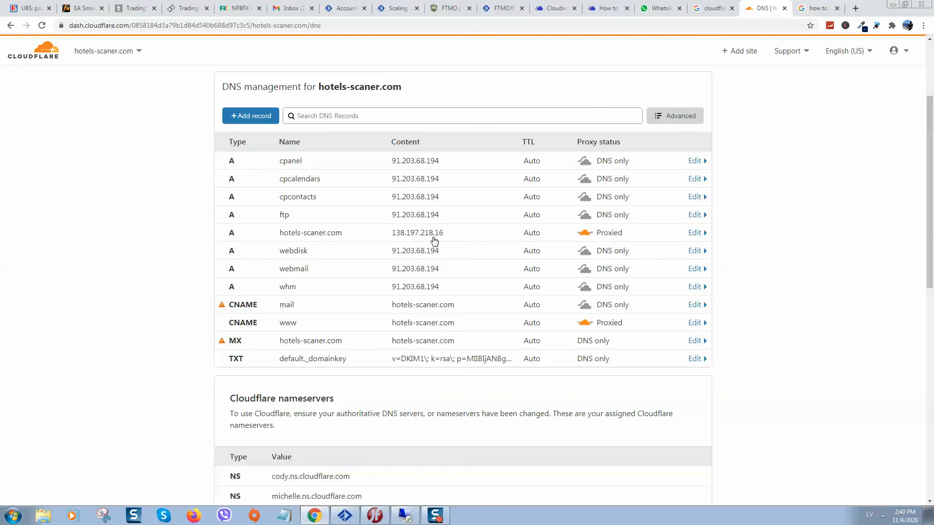
Step: Change the hotels-scaner.com root A record's IPv4 address to 167.71.112.59 and save
left_click(694, 233)
type("167.71.112.59")
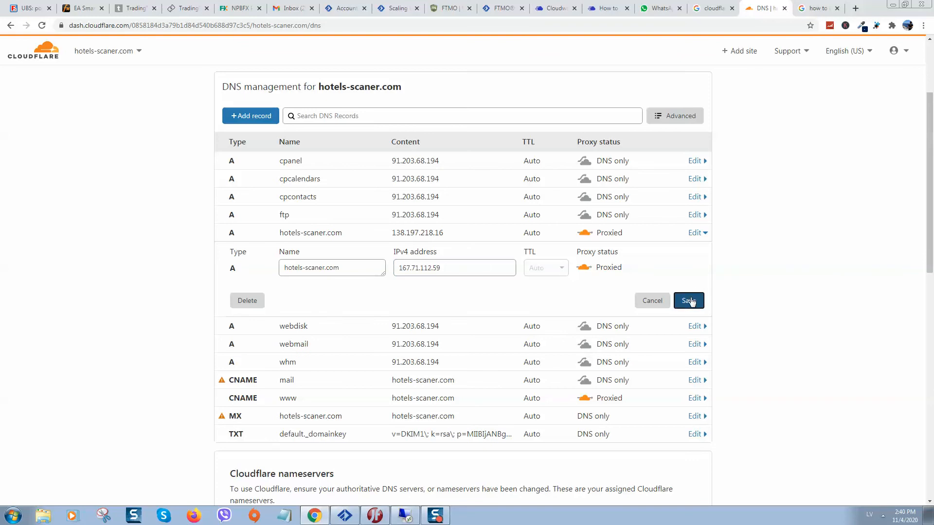
left_click(688, 300)
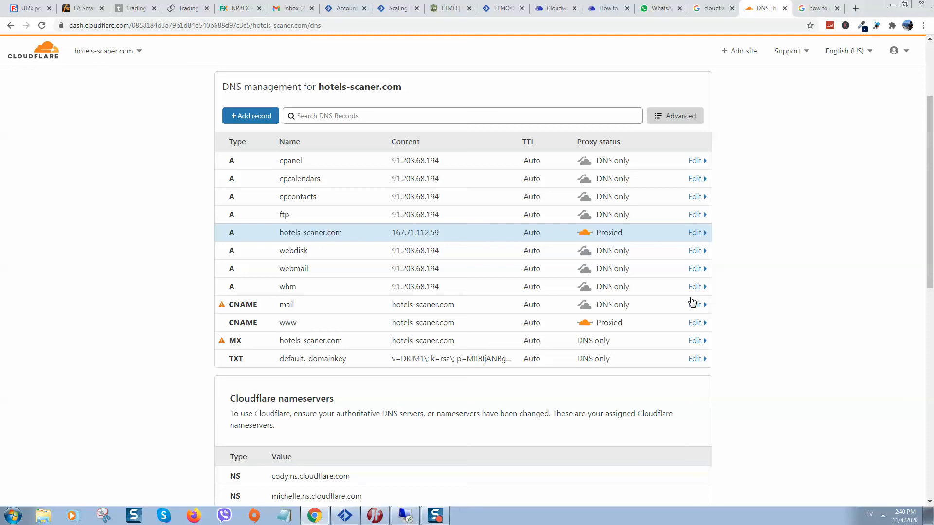
mouse_move(516, 154)
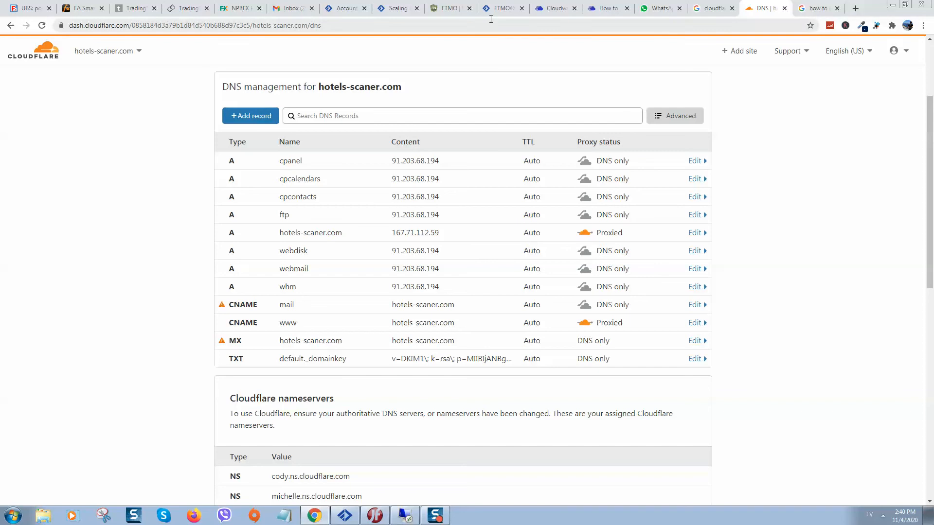
mouse_move(465, 212)
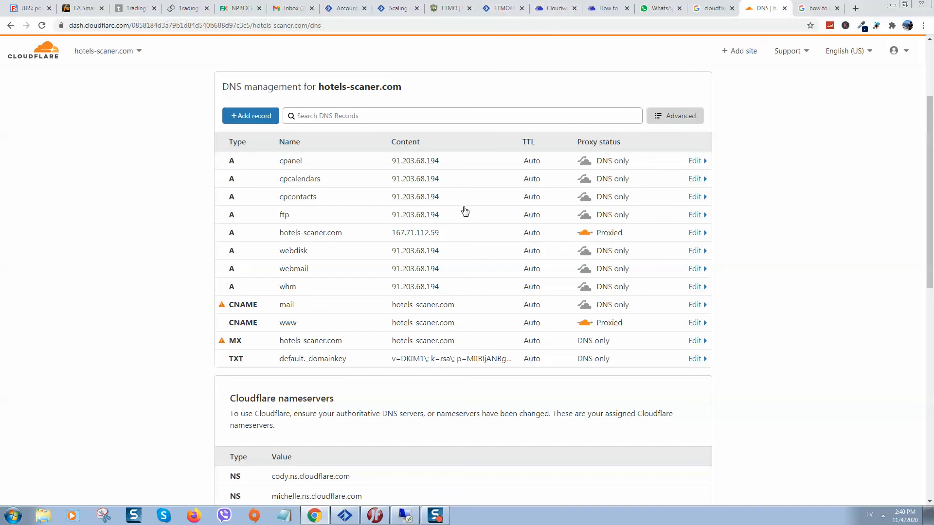
Step: Return to the Cloudways server list and open the old Your Server's actions menu
left_click(554, 8)
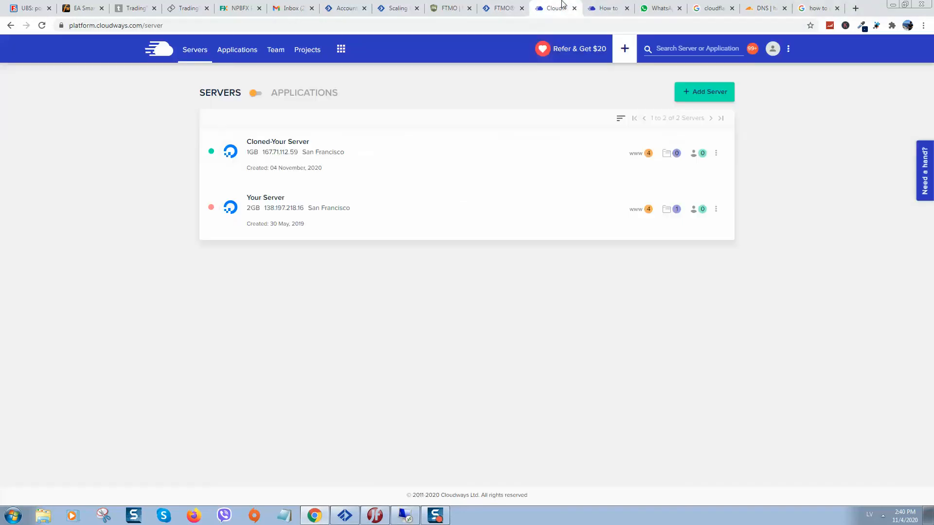
mouse_move(716, 215)
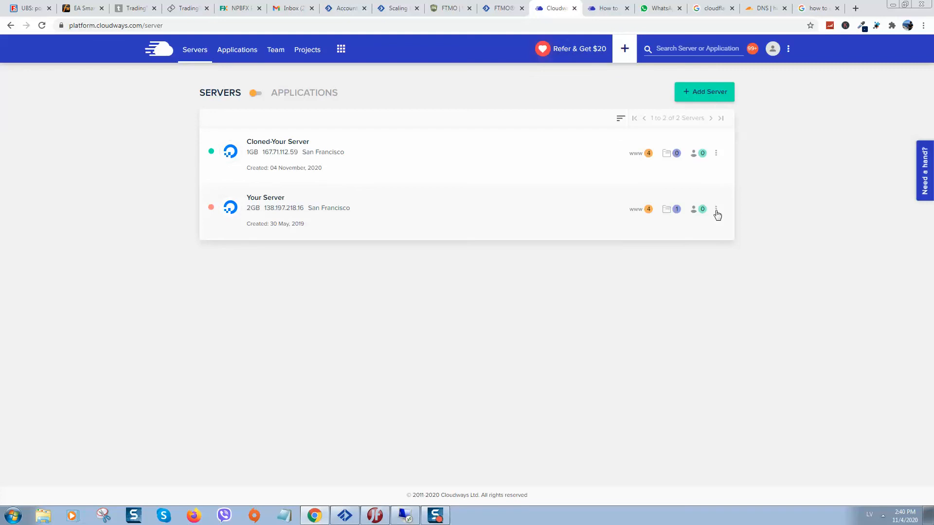
left_click(716, 209)
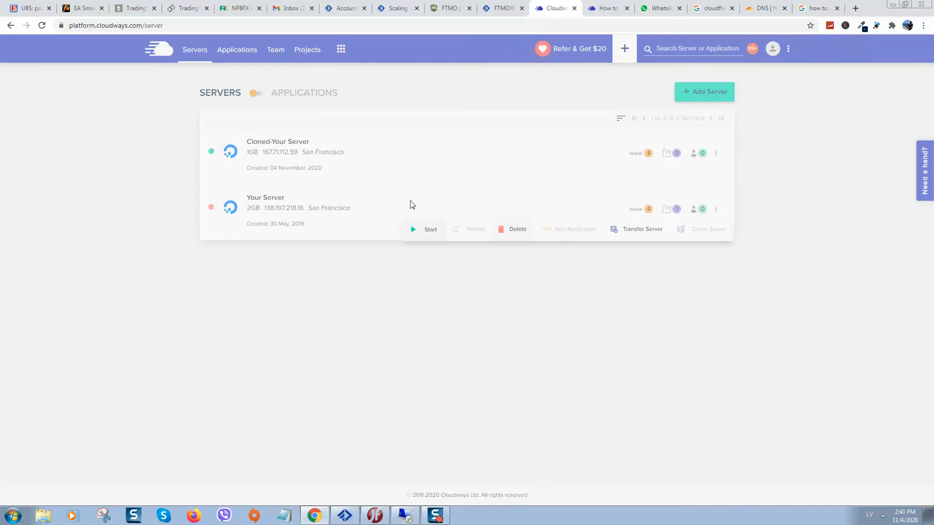
mouse_move(268, 205)
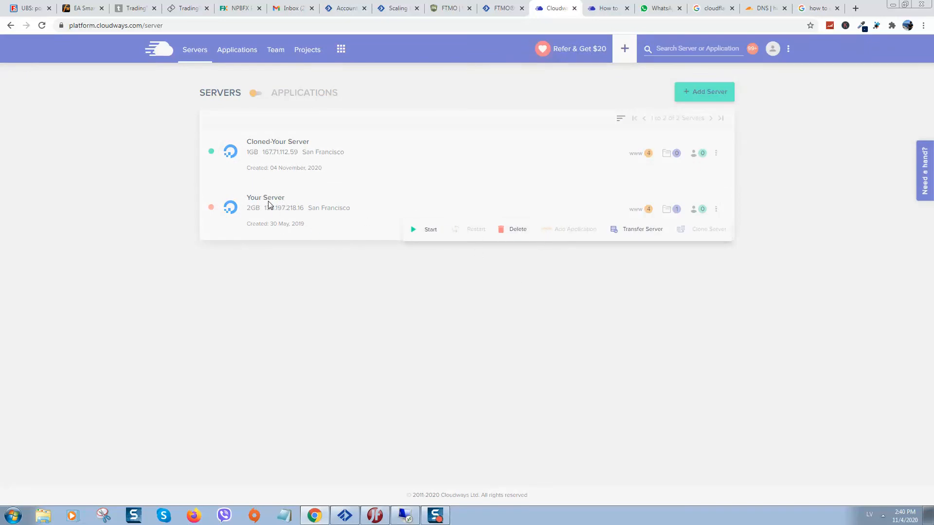
mouse_move(351, 207)
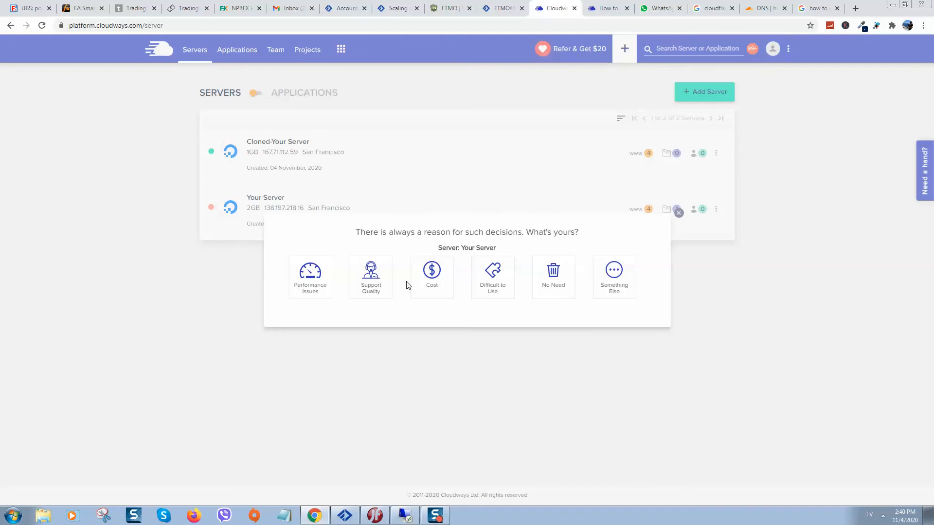
Step: Submit Your Server's deletion with reason Cost, confirmation ticked and DELETE typed
left_click(432, 275)
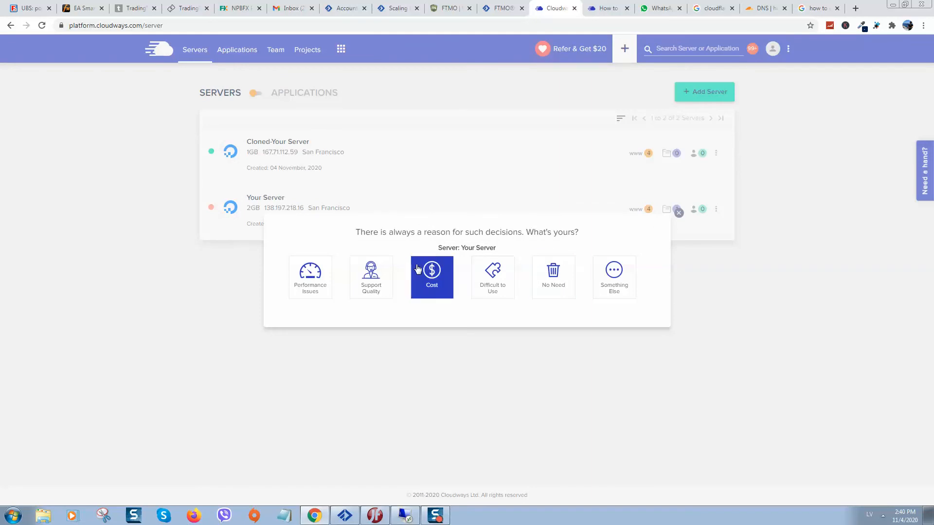
left_click(432, 276)
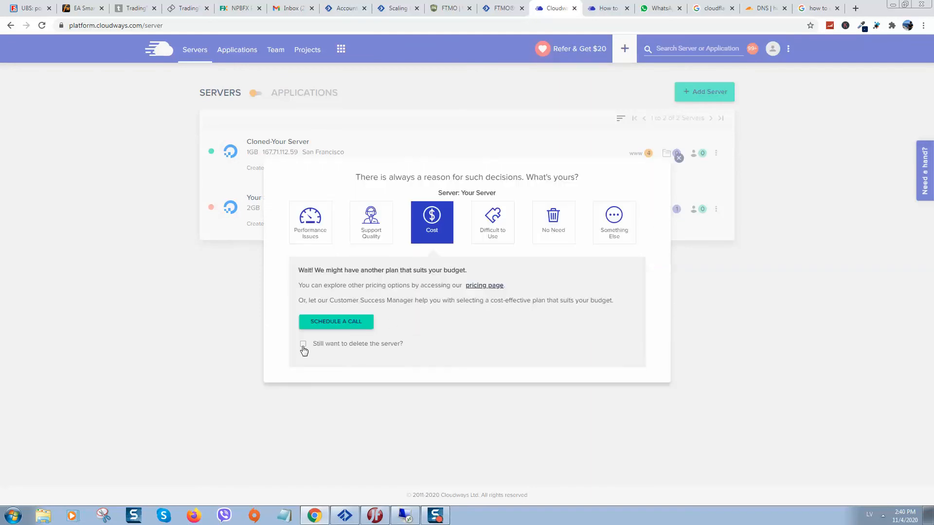
left_click(303, 342)
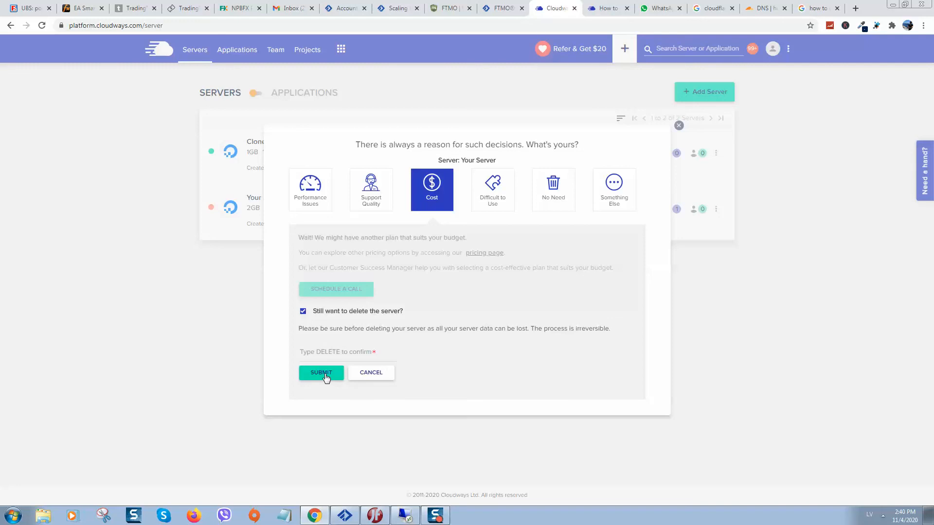
type("DELETE")
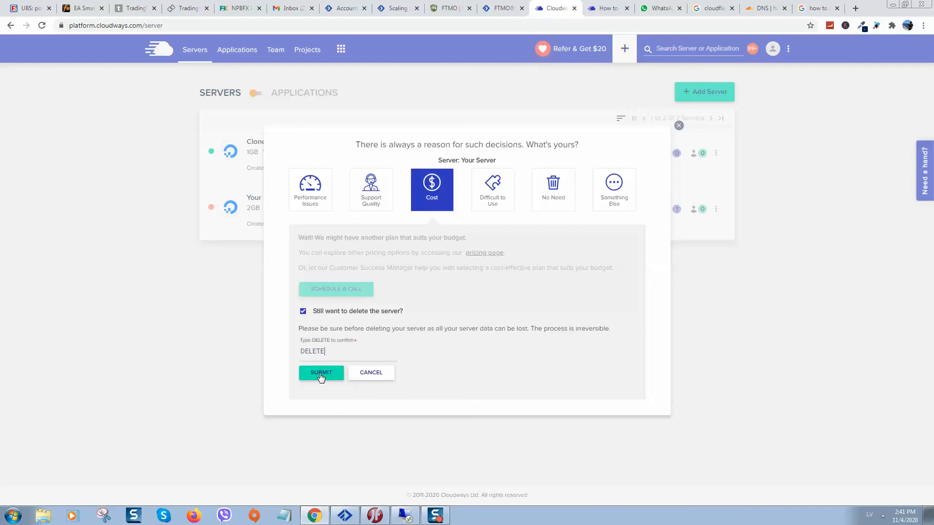
left_click(321, 372)
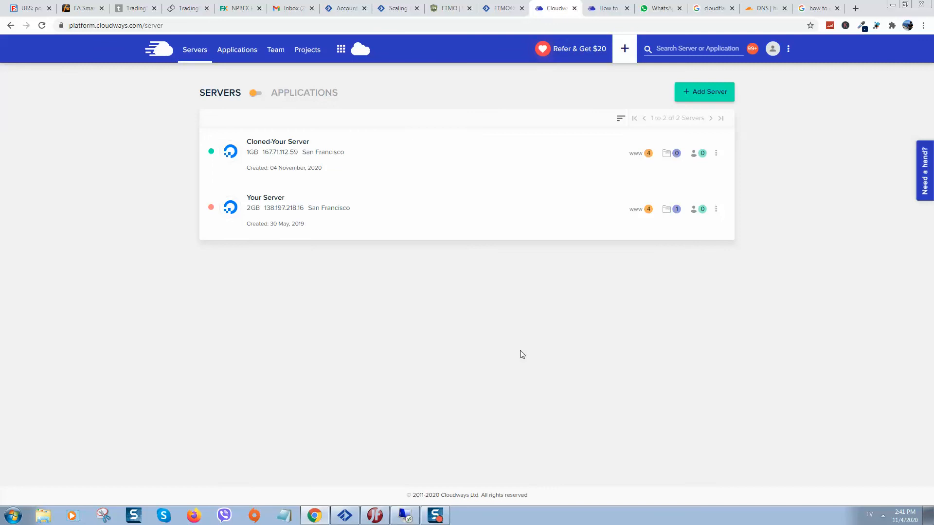
mouse_move(526, 311)
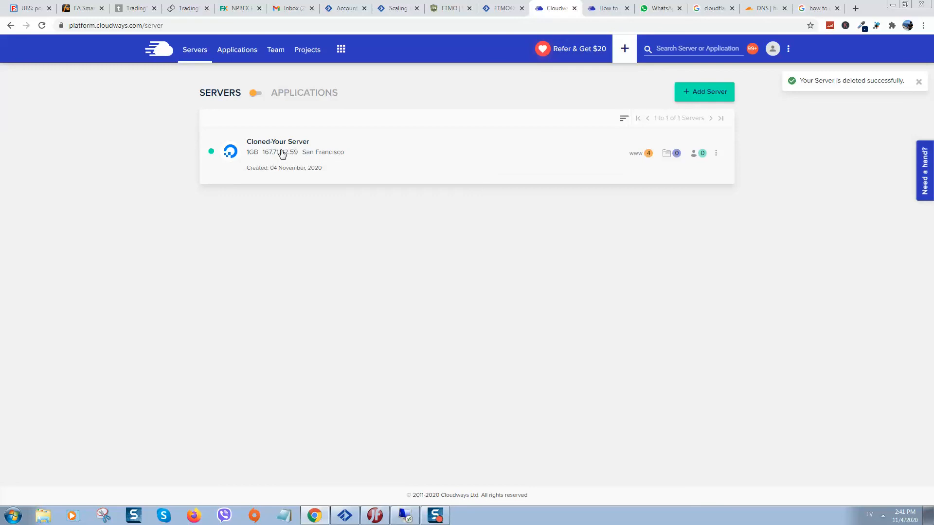
mouse_move(263, 167)
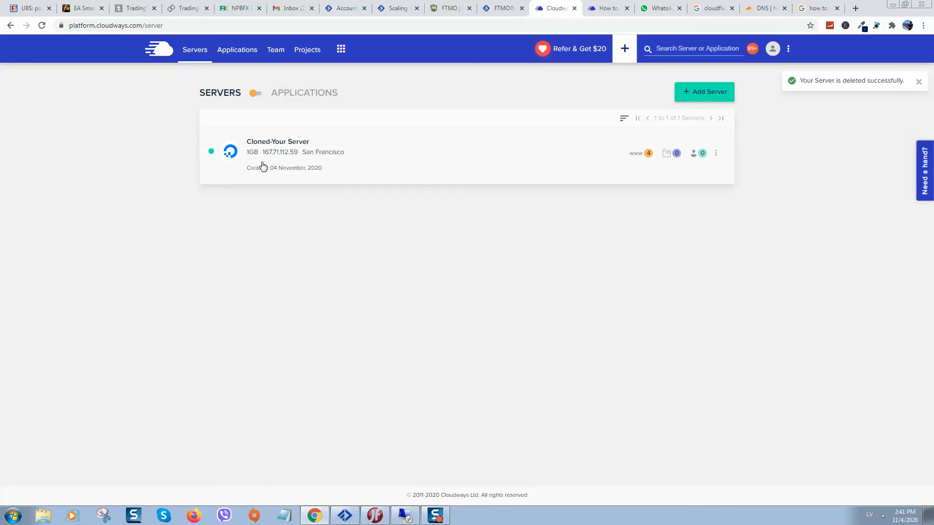
mouse_move(290, 169)
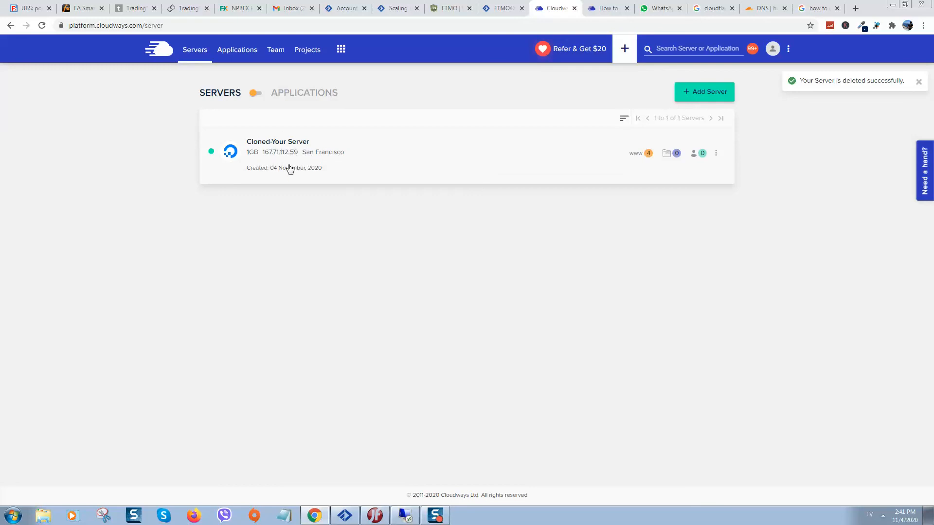
mouse_move(354, 206)
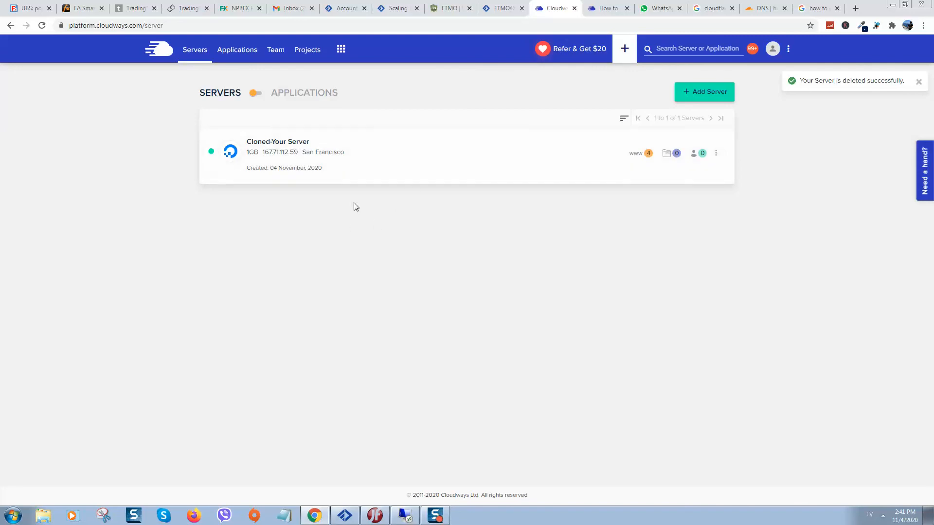
mouse_move(346, 210)
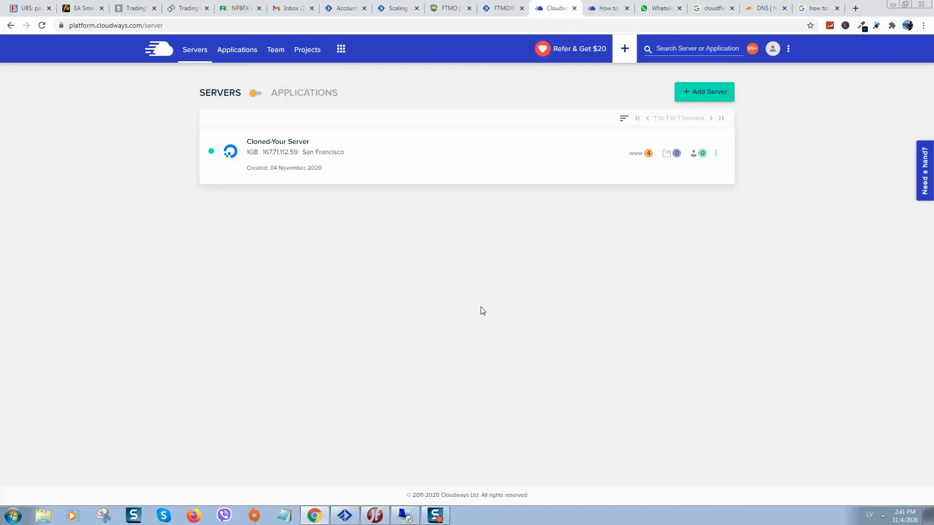
mouse_move(643, 54)
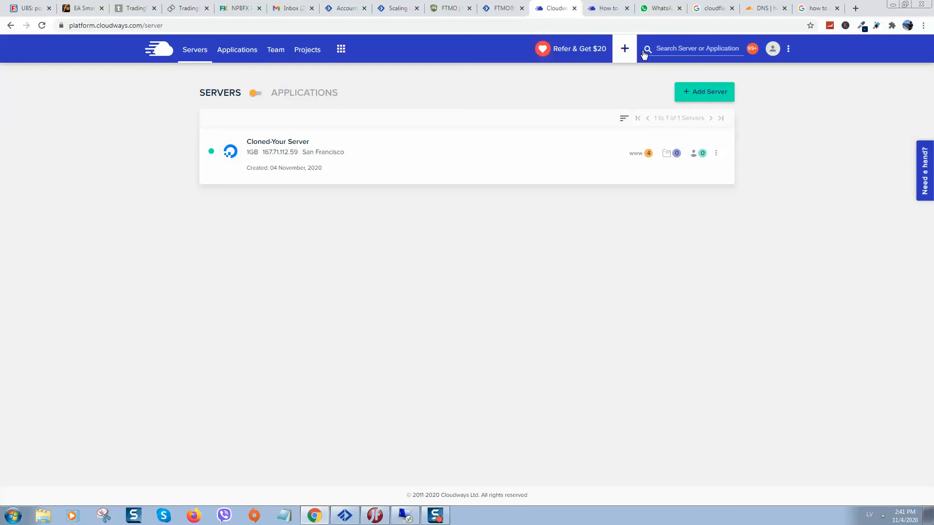
mouse_move(453, 322)
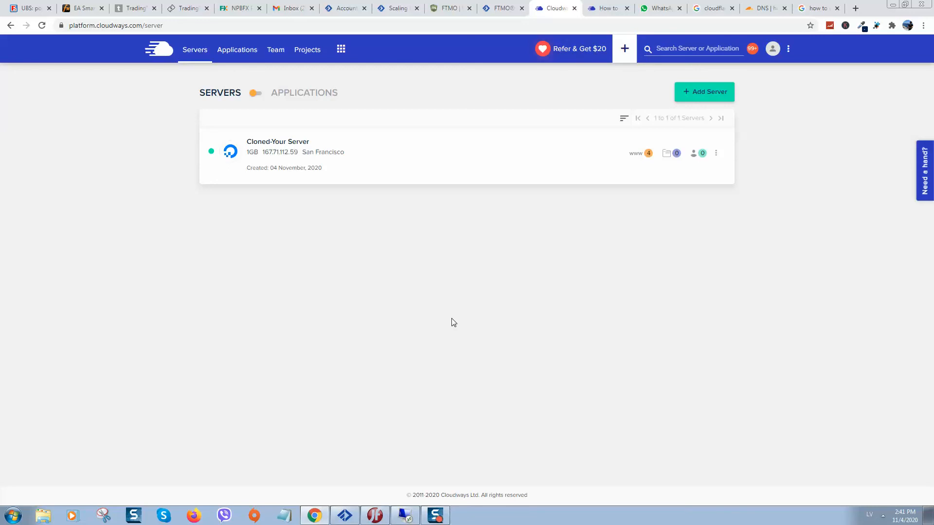
mouse_move(465, 269)
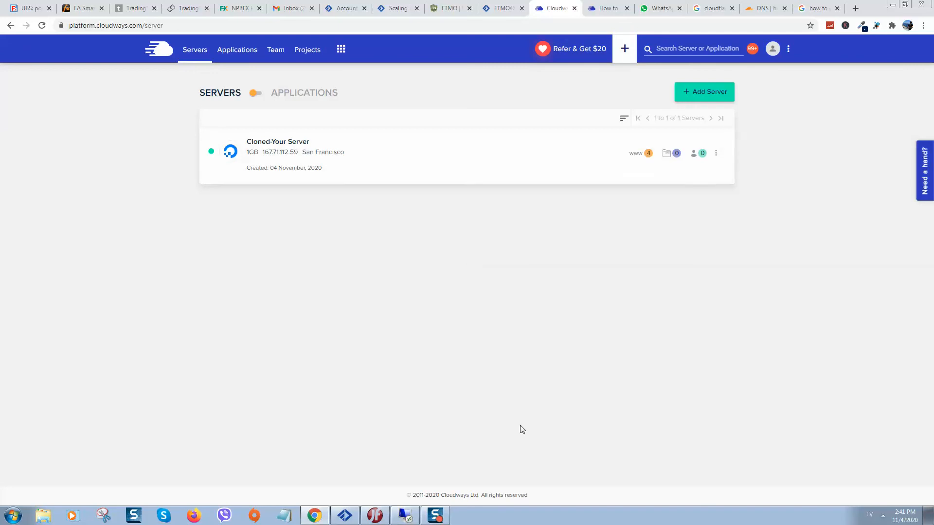
mouse_move(495, 440)
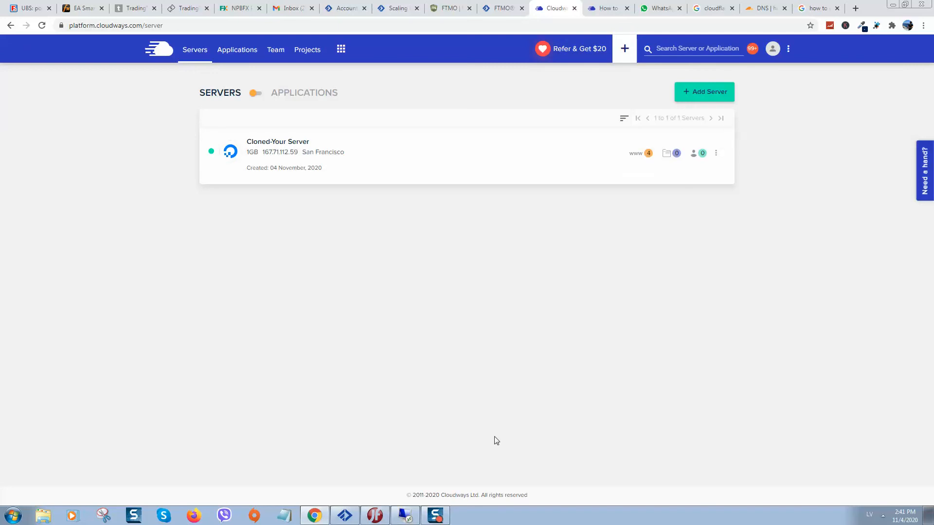